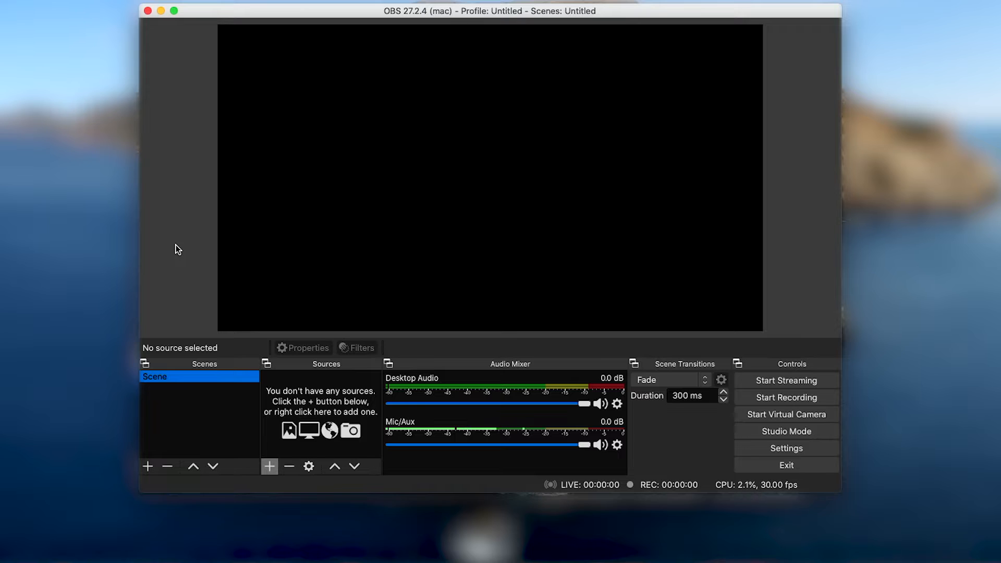
pyautogui.moveTo(177, 320)
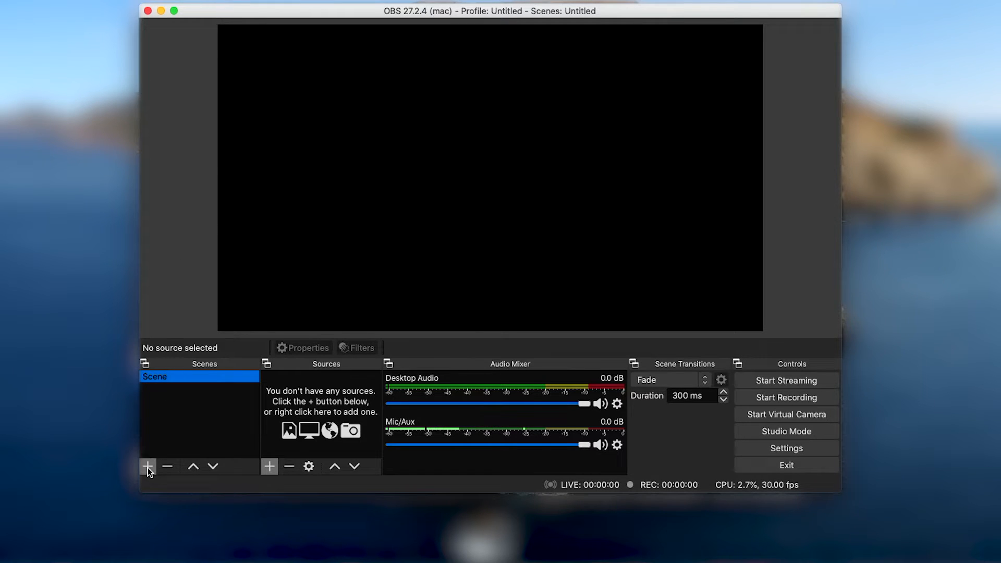
# Create a new scene named 'Streaming with ZG' and make it active.
pyautogui.click(147, 466)
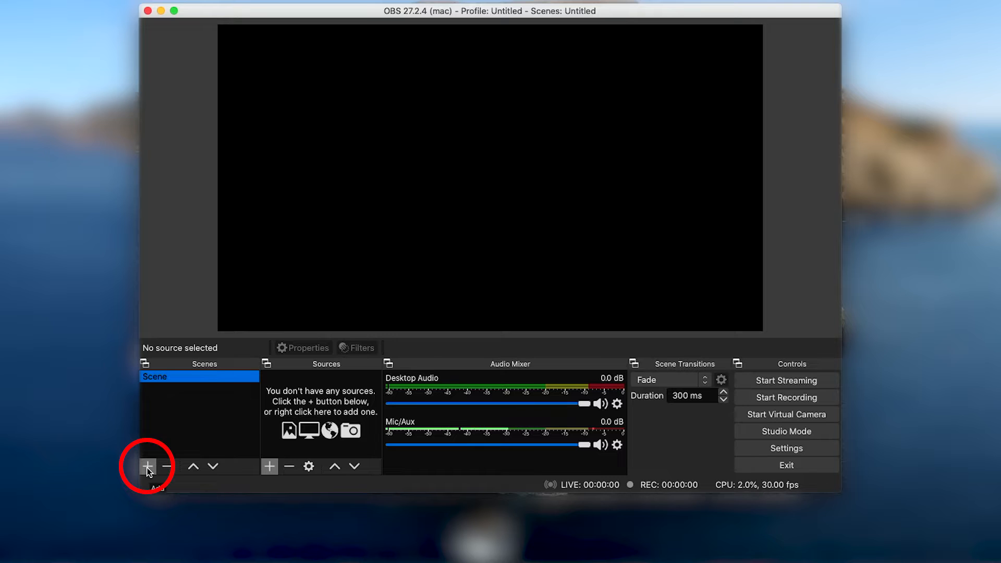
pyautogui.click(147, 466)
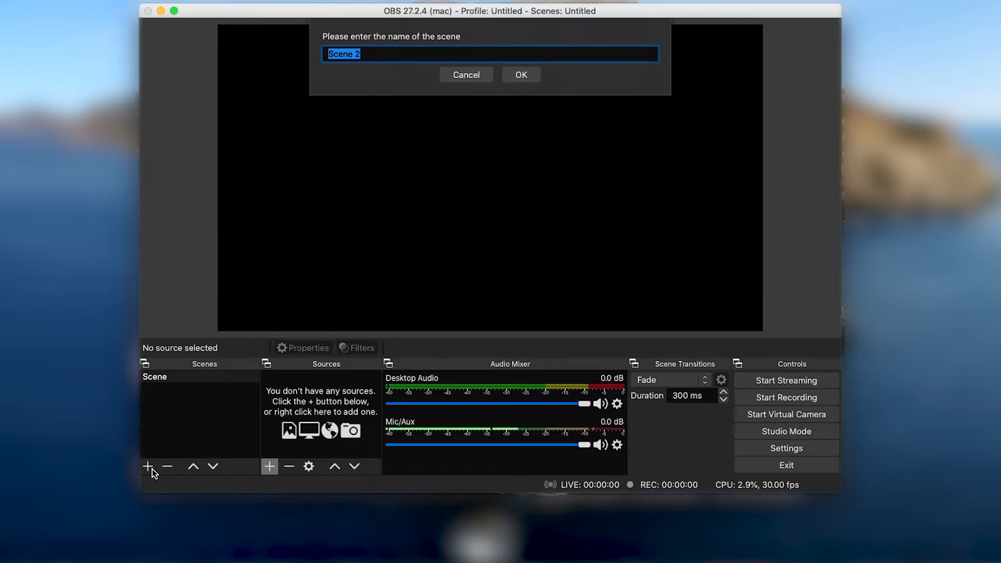
pyautogui.write('Streaming')
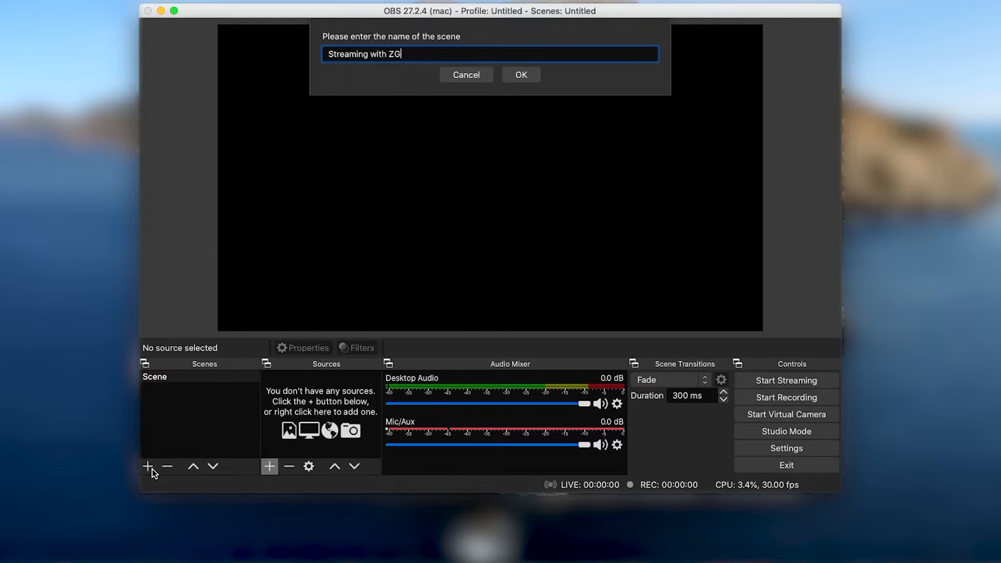
pyautogui.click(520, 74)
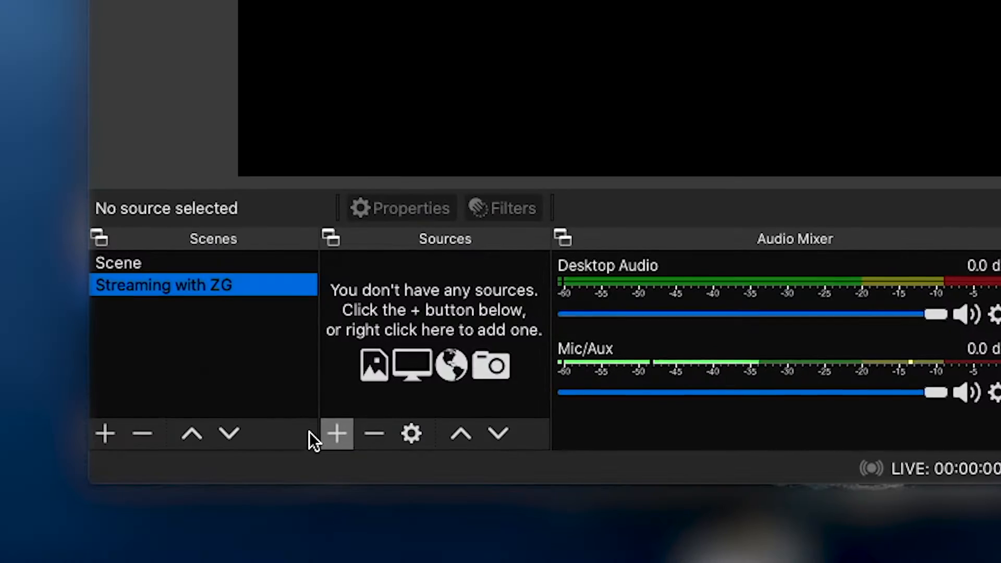
# Add an Audio Input Capture source 'ZG Game' capturing from the Yamaha ZG01 Game device.
pyautogui.click(337, 433)
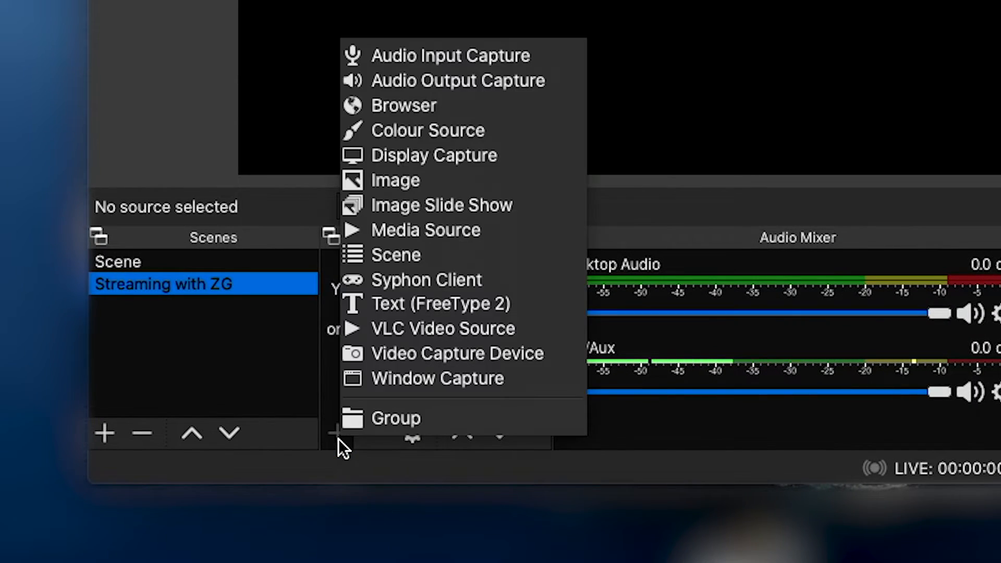
pyautogui.moveTo(462, 80)
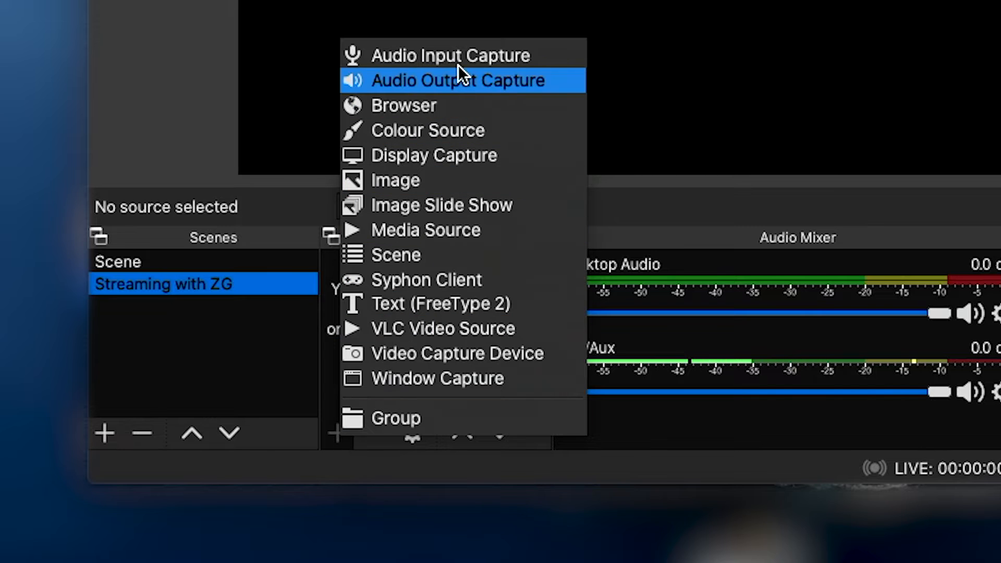
pyautogui.click(451, 56)
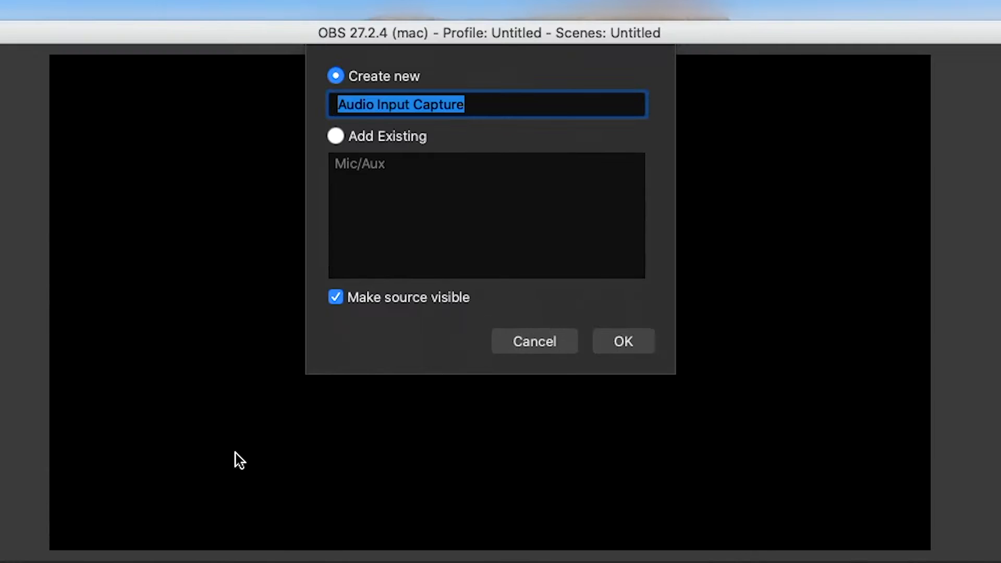
pyautogui.write('z')
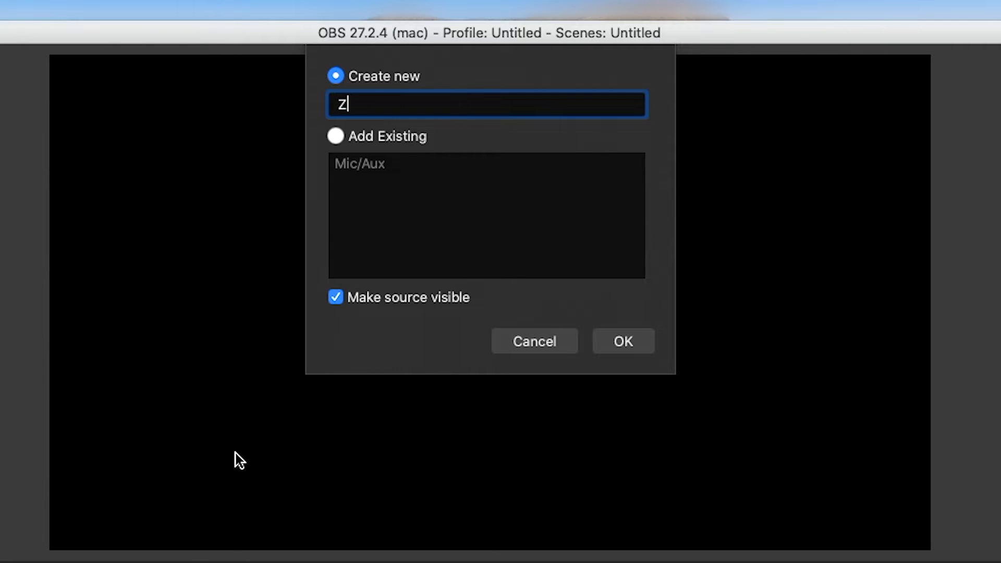
pyautogui.write('G Game')
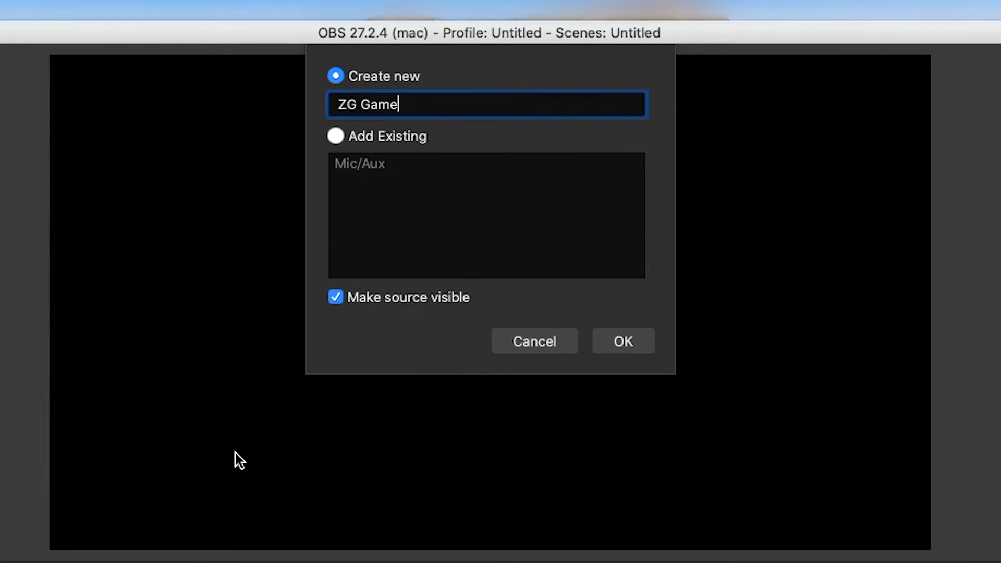
pyautogui.click(621, 341)
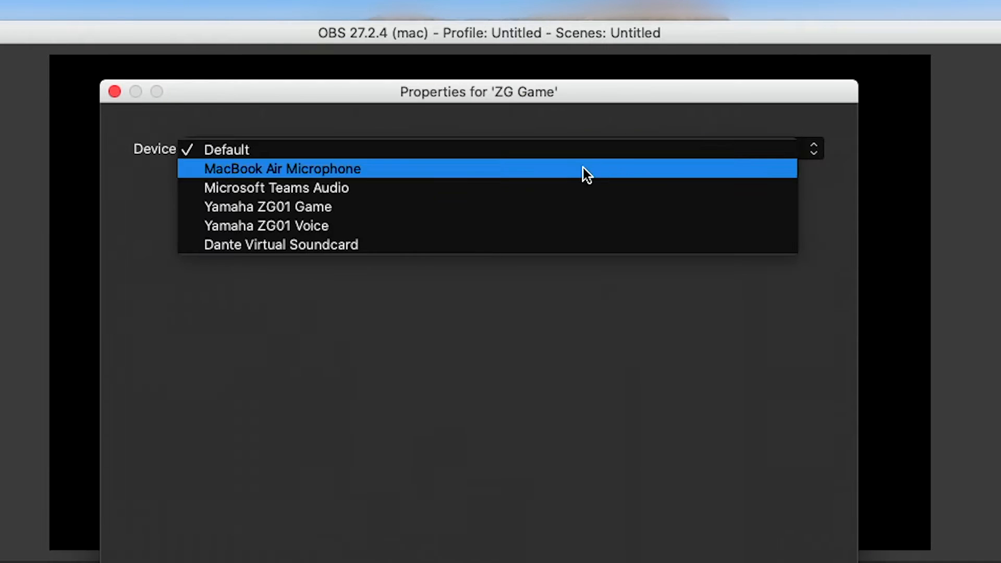
pyautogui.moveTo(542, 207)
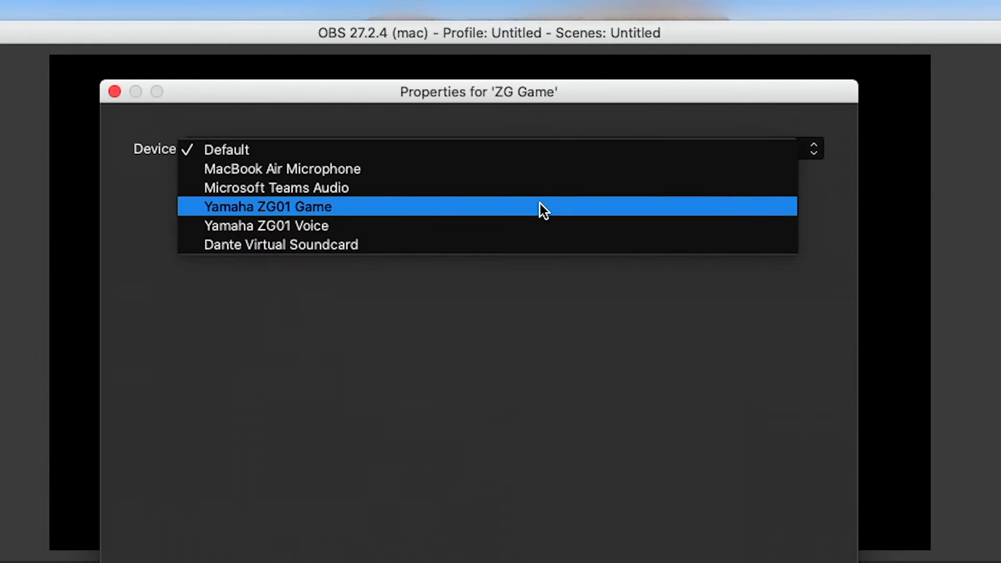
pyautogui.click(266, 206)
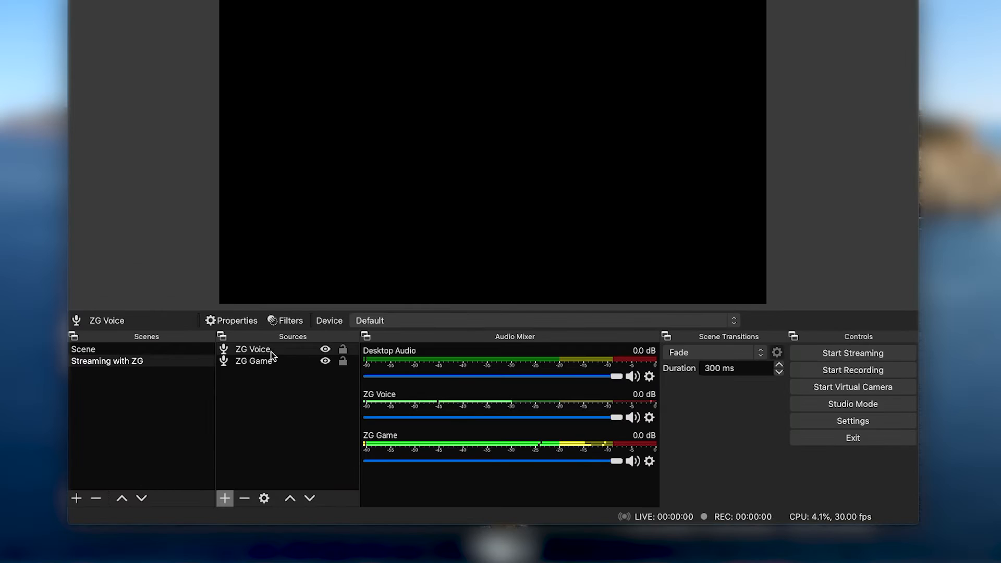
# Set the ZG Voice source's device to Yamaha ZG01 Voice.
pyautogui.click(230, 320)
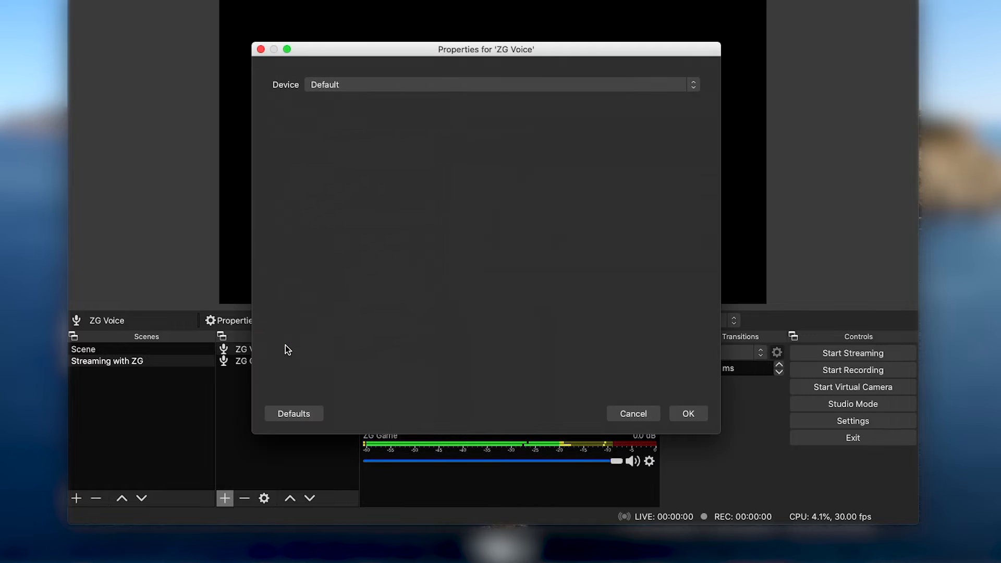
pyautogui.click(499, 84)
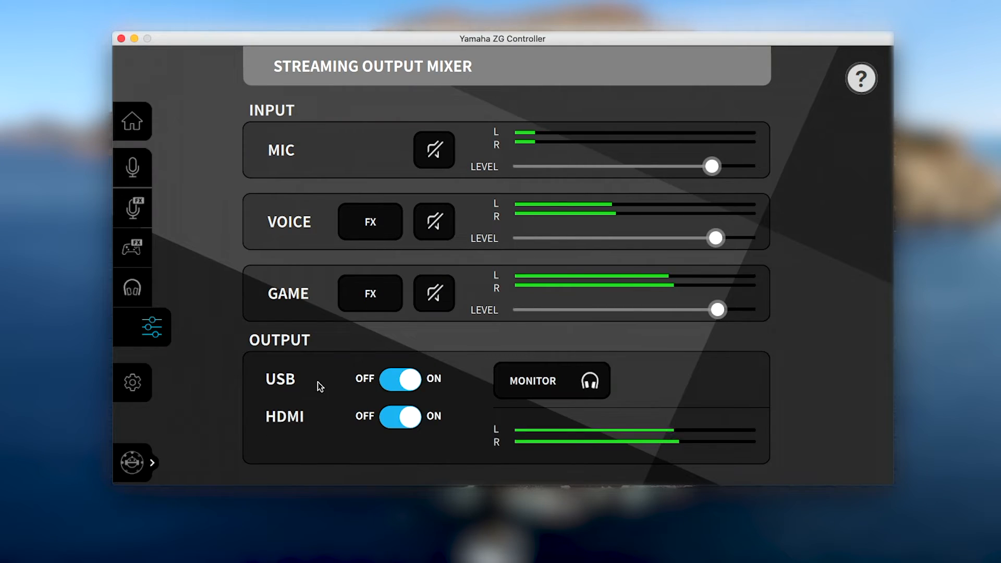
# Check the USB output toggle in the Yamaha ZG Controller streaming output mixer.
pyautogui.click(434, 149)
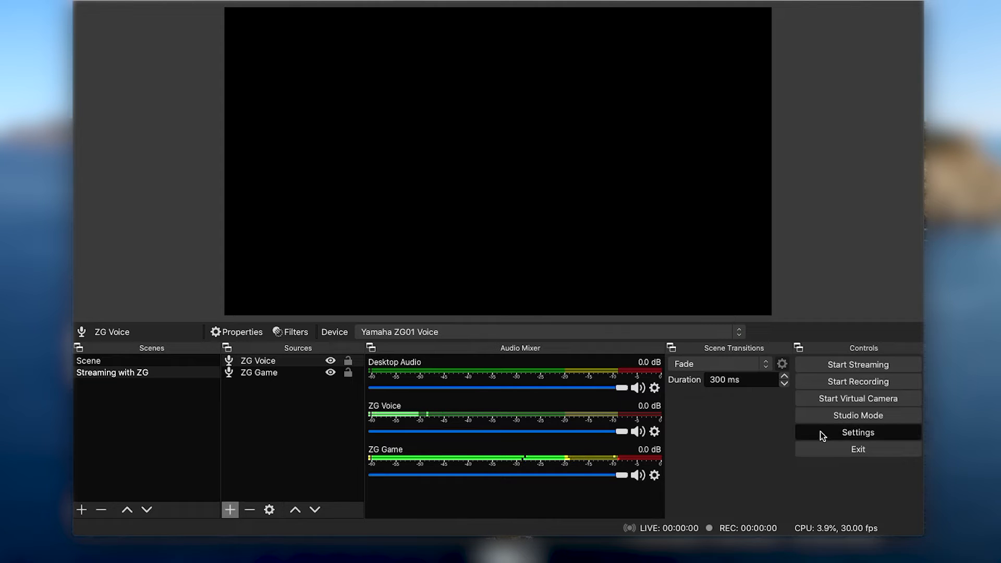
# Assign mute/unmute hotkeys V to ZG Game and C to ZG Voice in Settings, then apply.
pyautogui.click(857, 432)
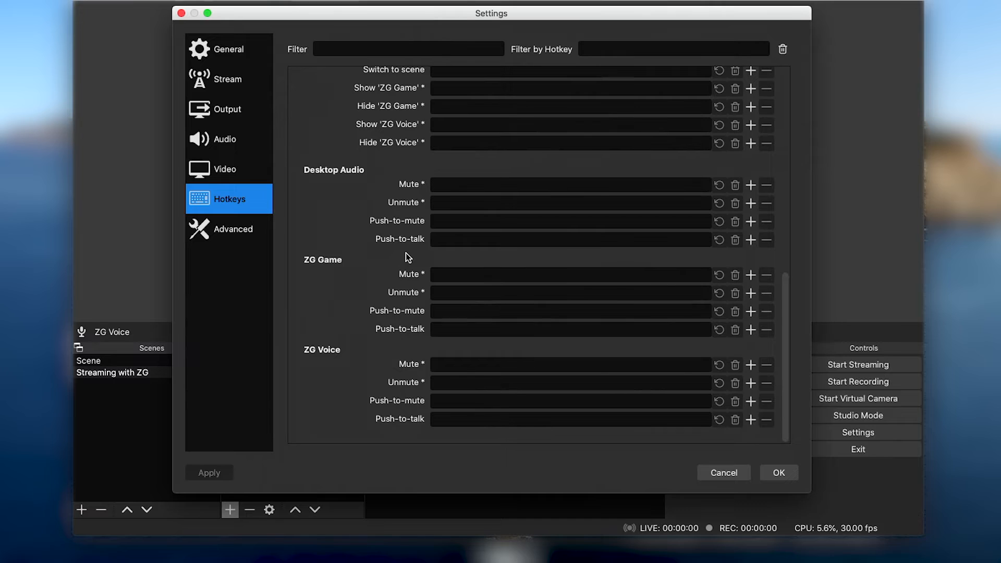
pyautogui.click(568, 274)
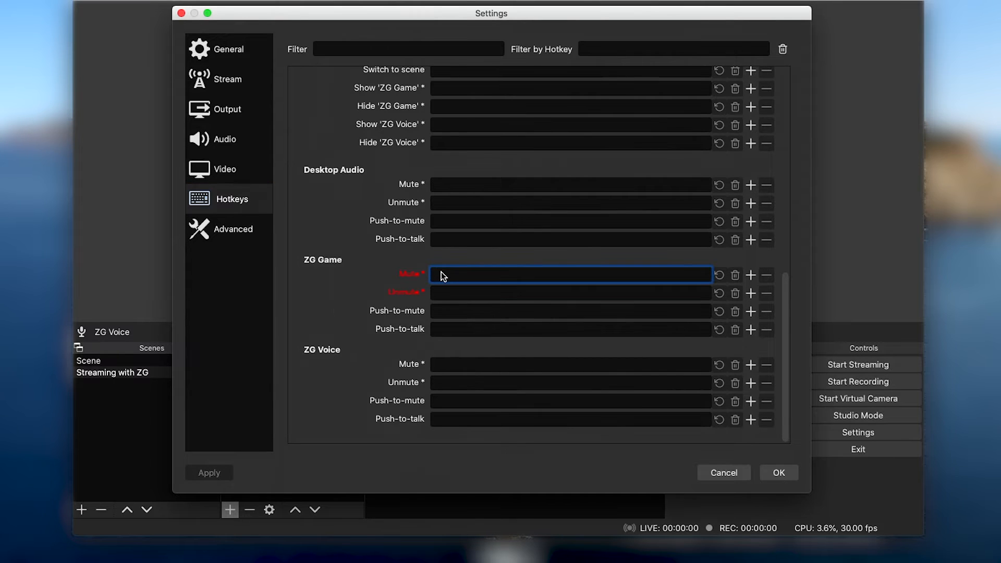
pyautogui.write('V')
pyautogui.click(570, 381)
pyautogui.write('C')
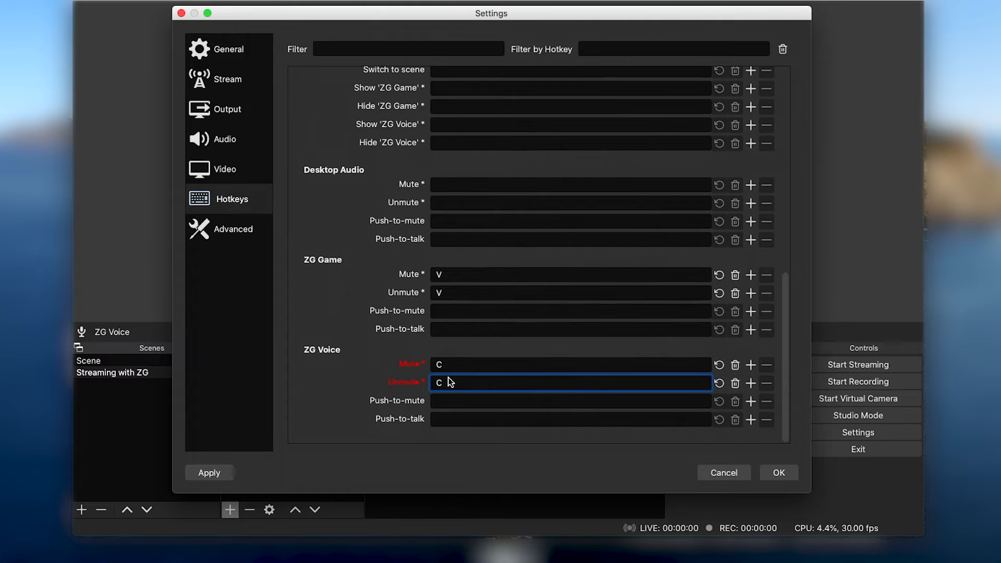
pyautogui.click(778, 472)
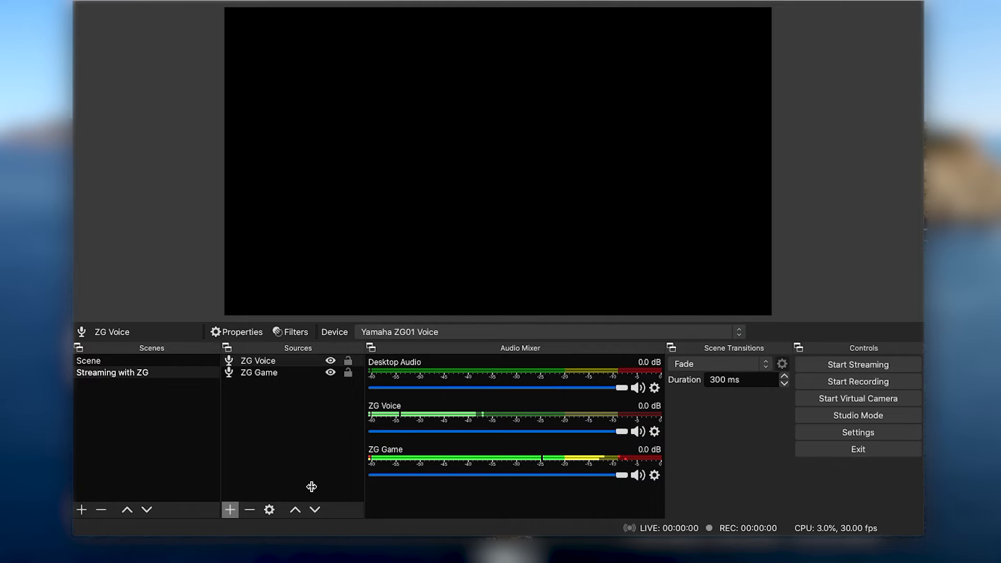
# Bring up the add-source menu to choose a video source type.
pyautogui.click(230, 510)
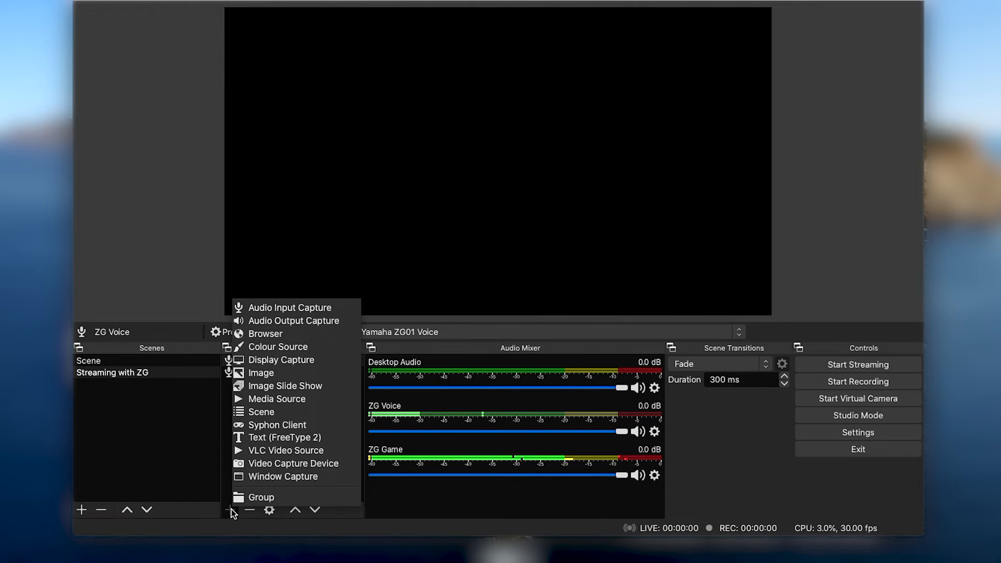
pyautogui.moveTo(296, 463)
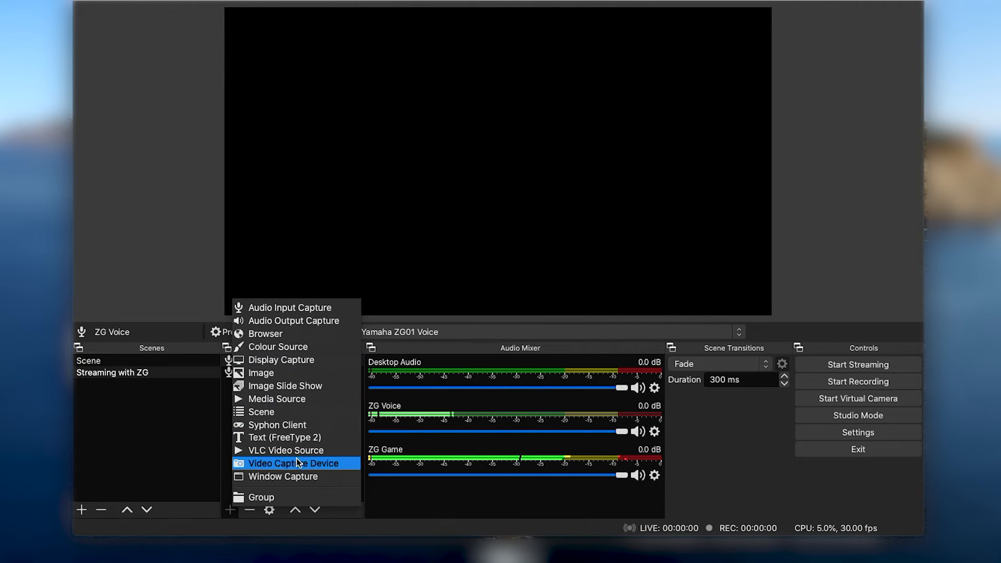
pyautogui.moveTo(295, 477)
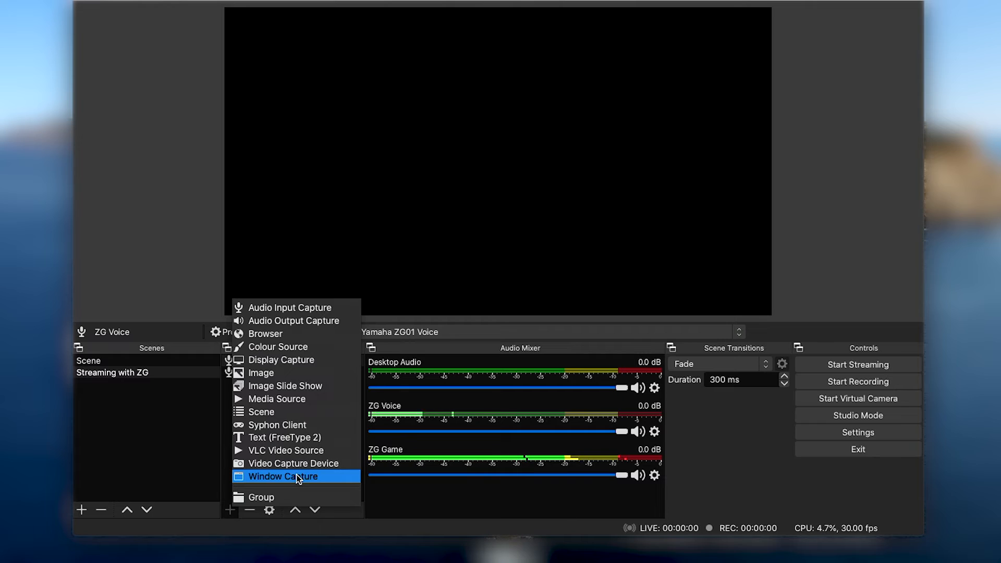